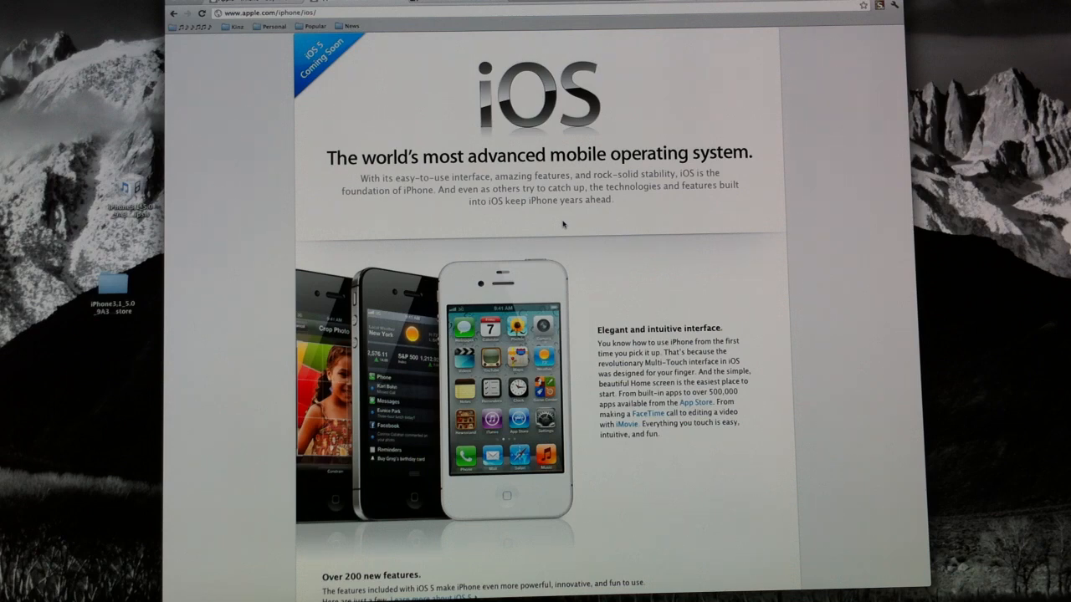
Scroll down Apple's iOS overview page in Chrome before leaving for the firmware site.
scroll("down", 3)
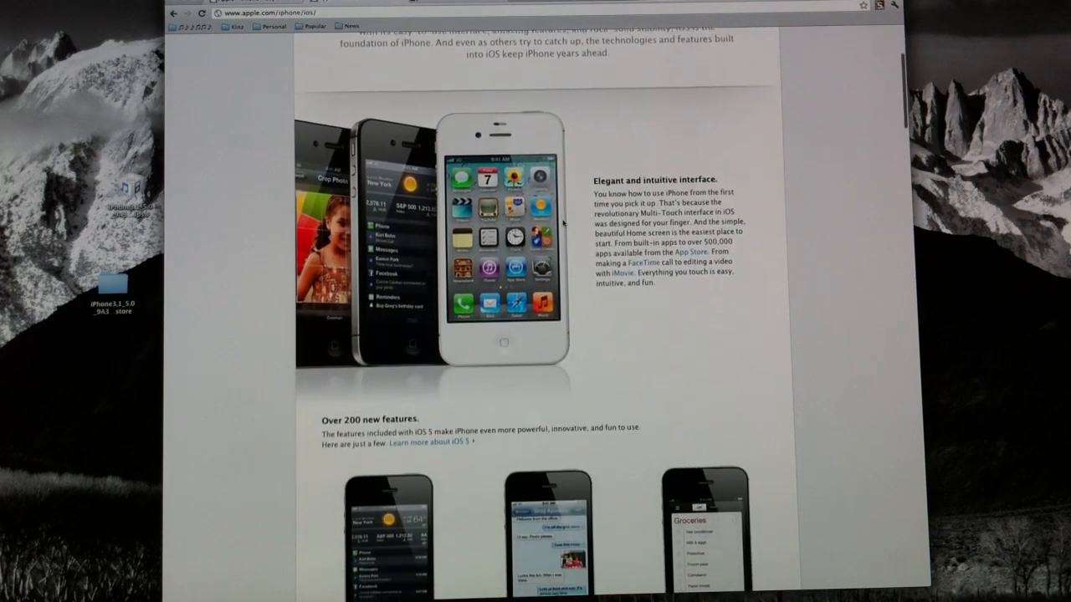
scroll("down", 3)
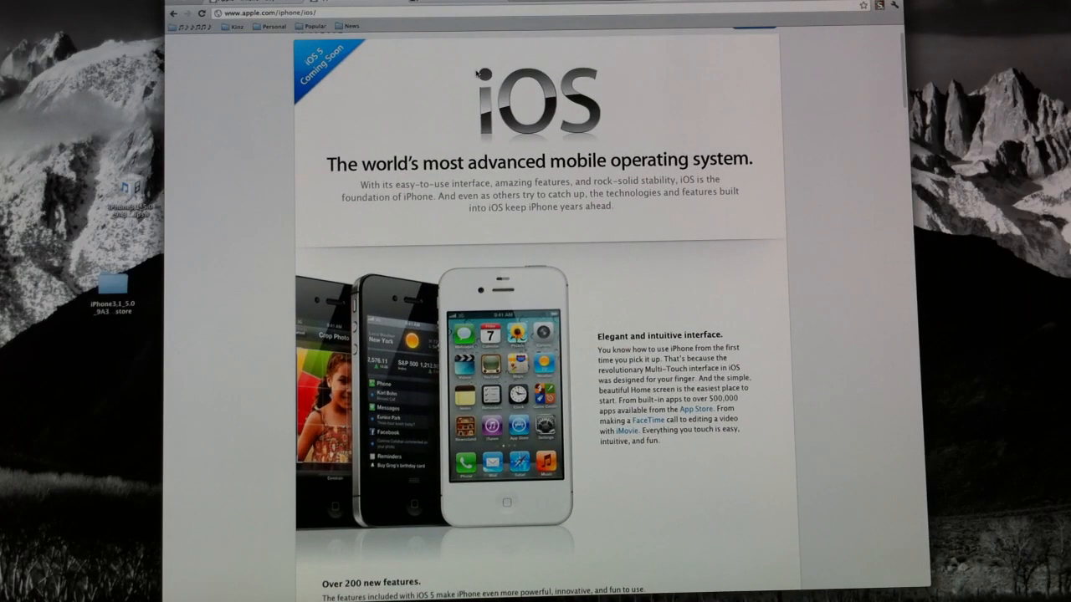
mouse_move(460, 60)
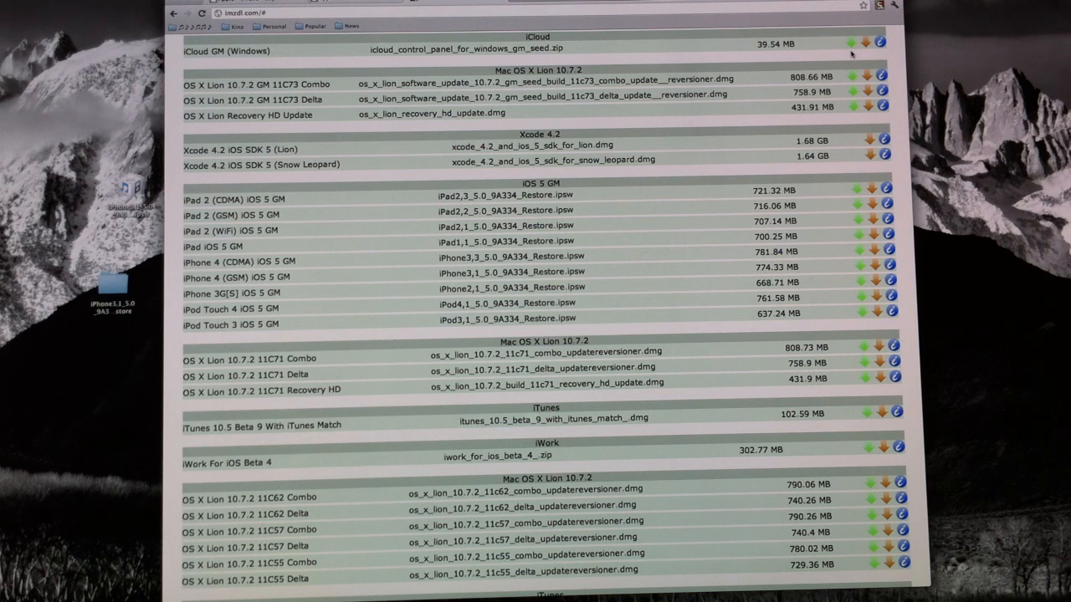
mouse_move(656, 176)
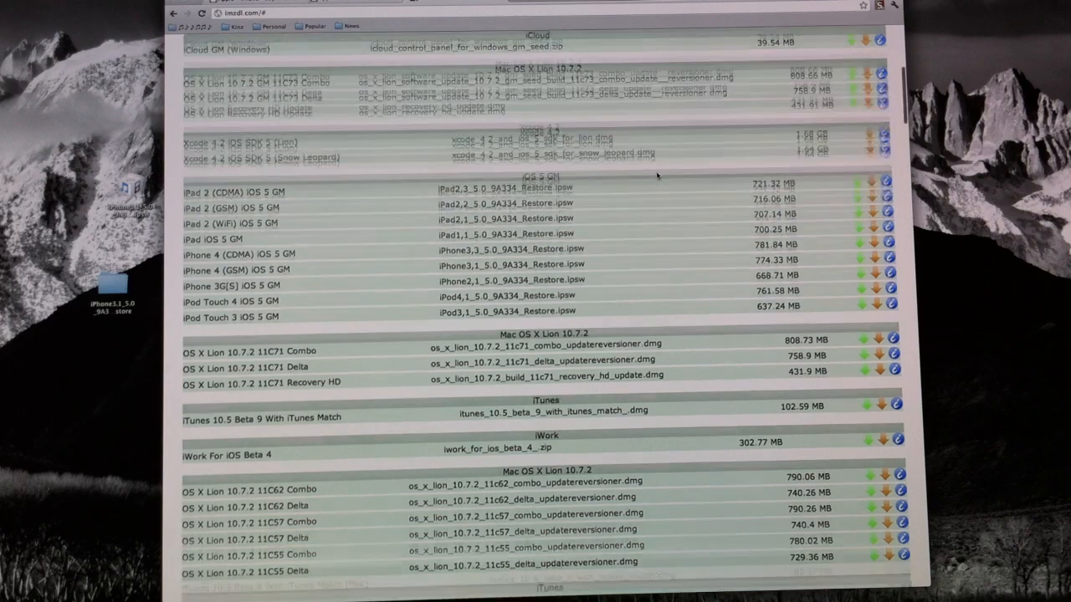
scroll("down", 3)
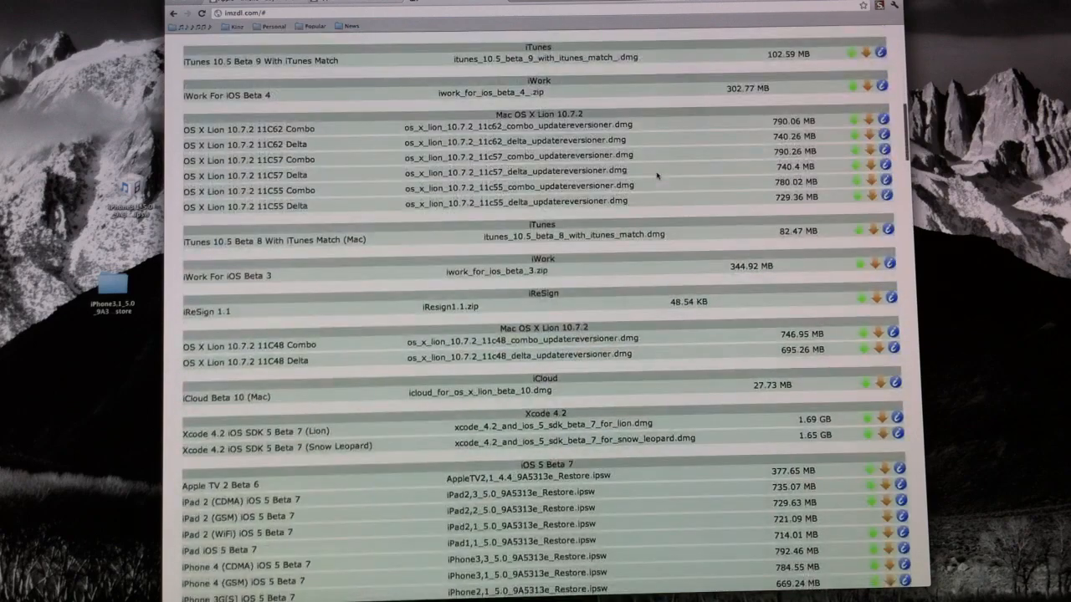
scroll("down", 3)
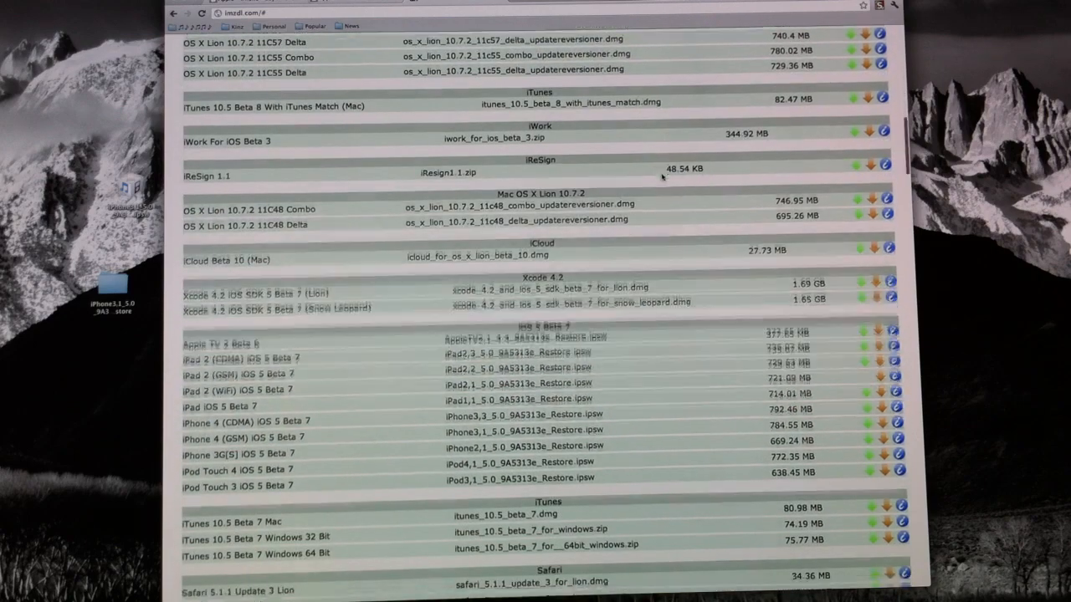
scroll("down", 3)
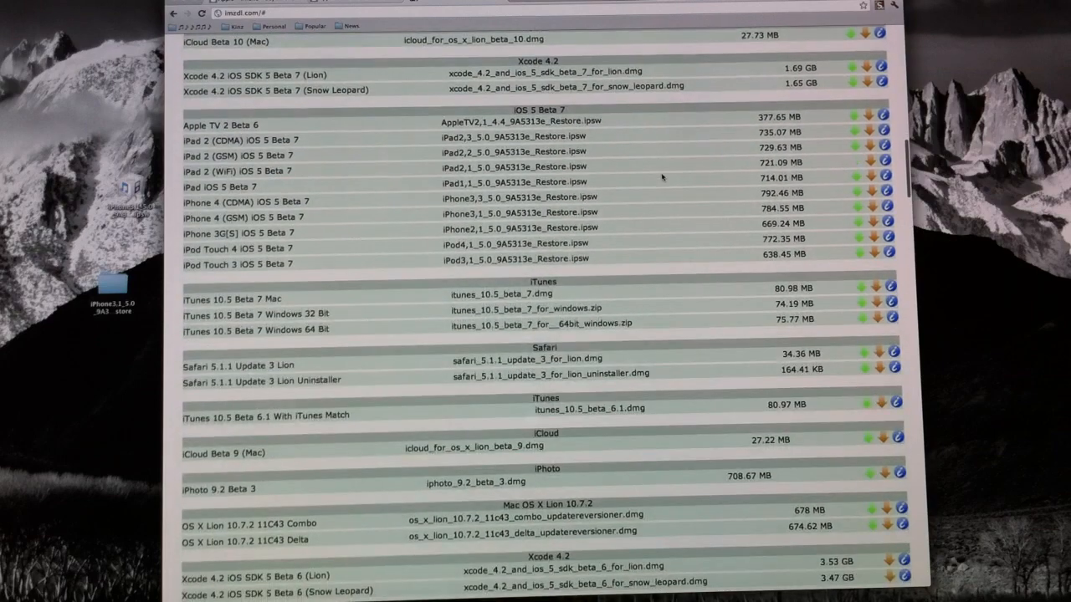
scroll("down", 3)
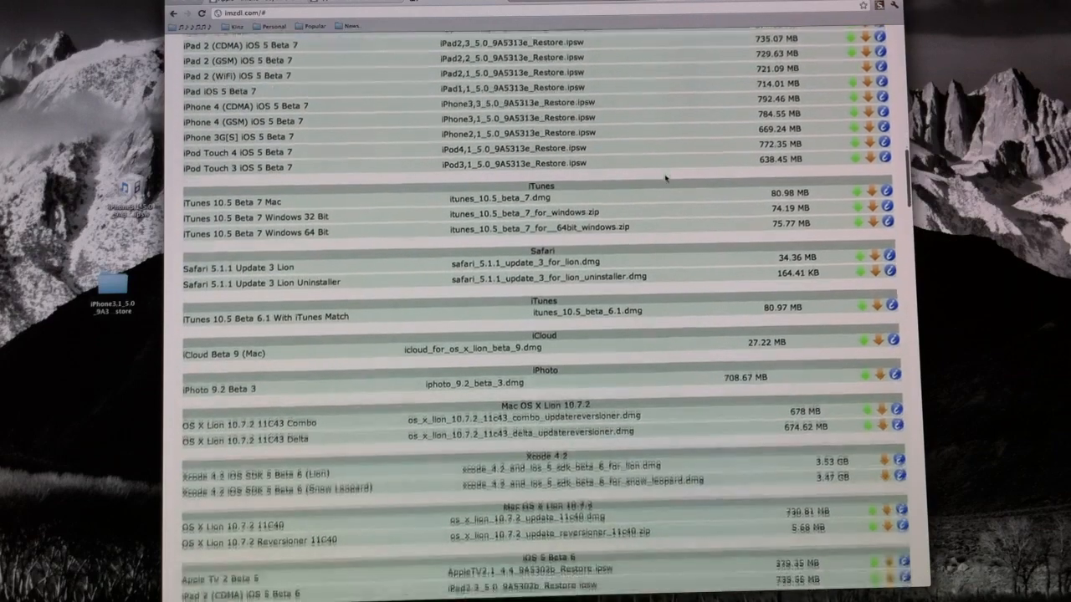
scroll("down", 3)
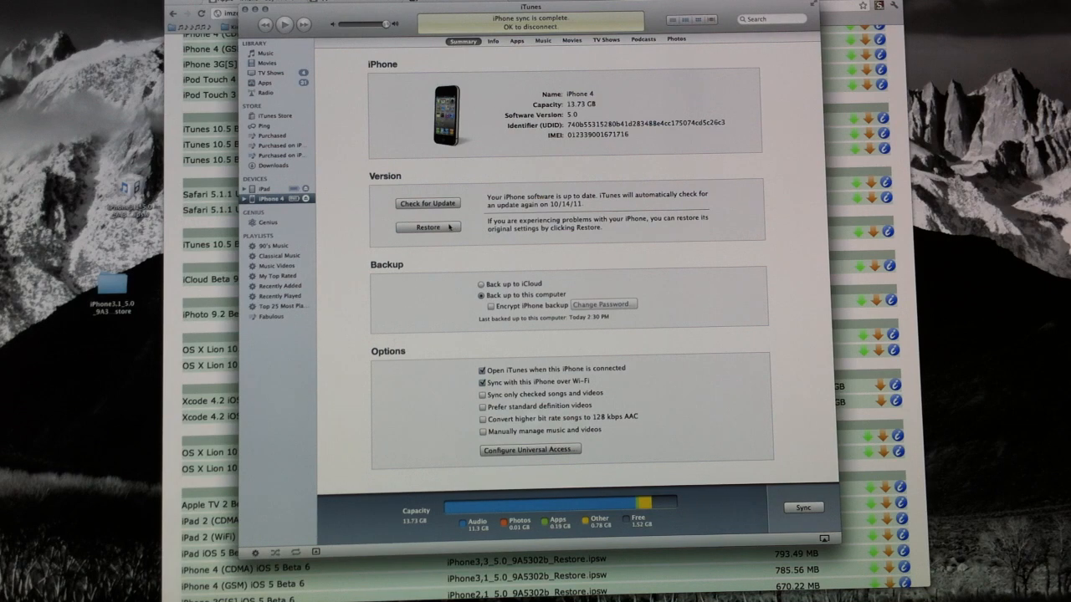
left_click(429, 227)
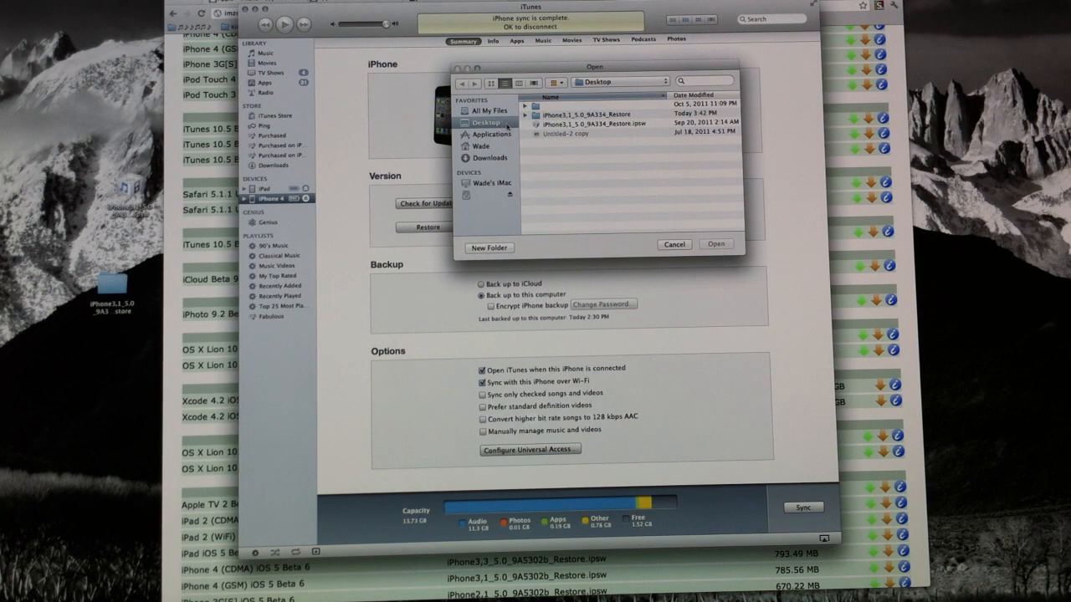
left_click(594, 124)
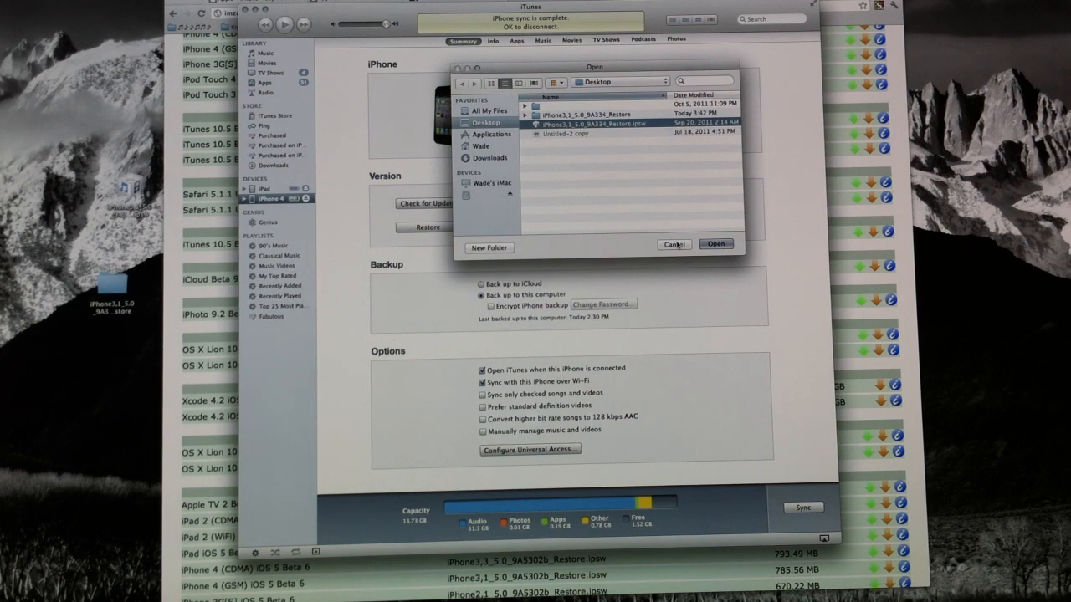
left_click(674, 244)
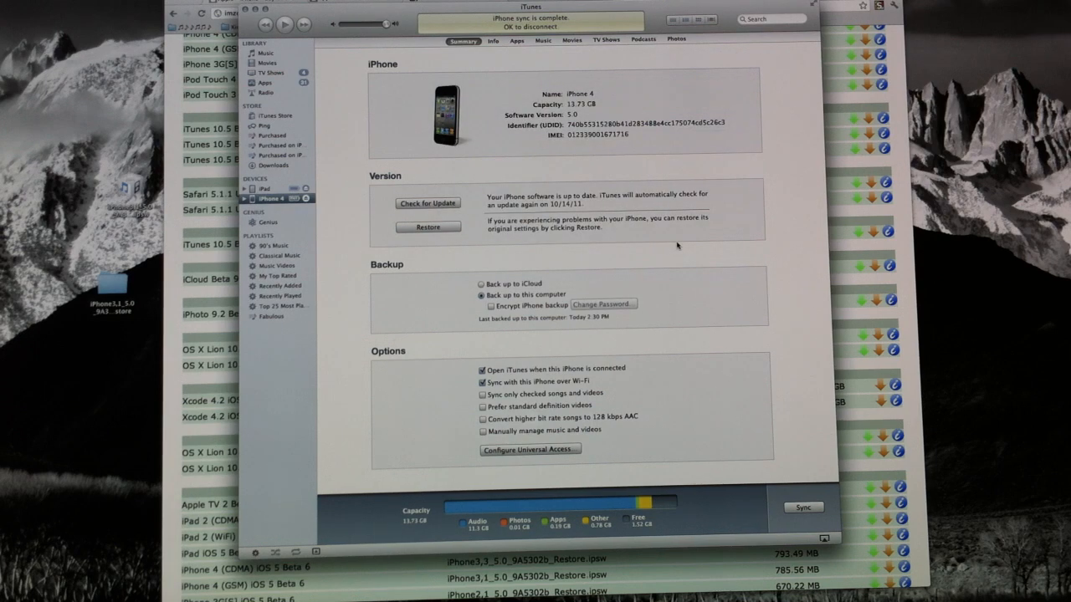